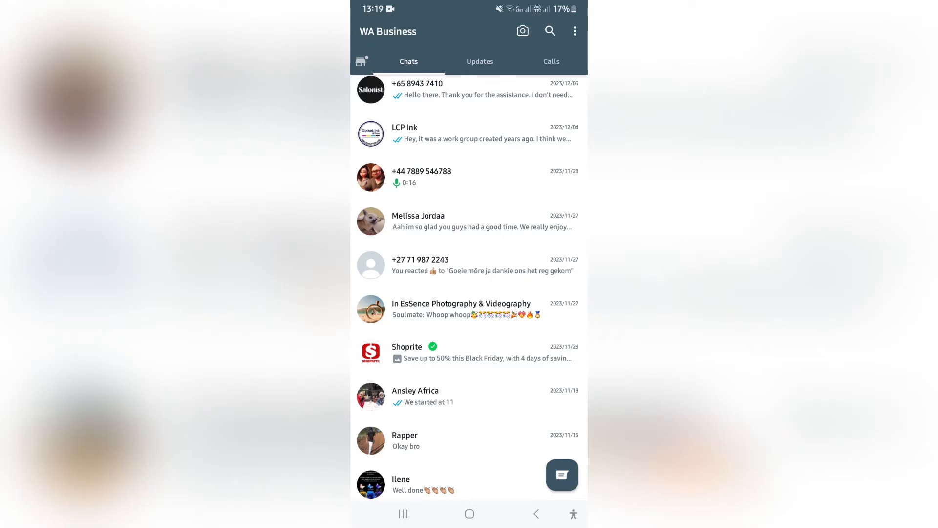
- Open WhatsApp Business Settings from the three-dot menu to reach the Chats options
{"action": "left_click", "coordinate": [574, 31]}
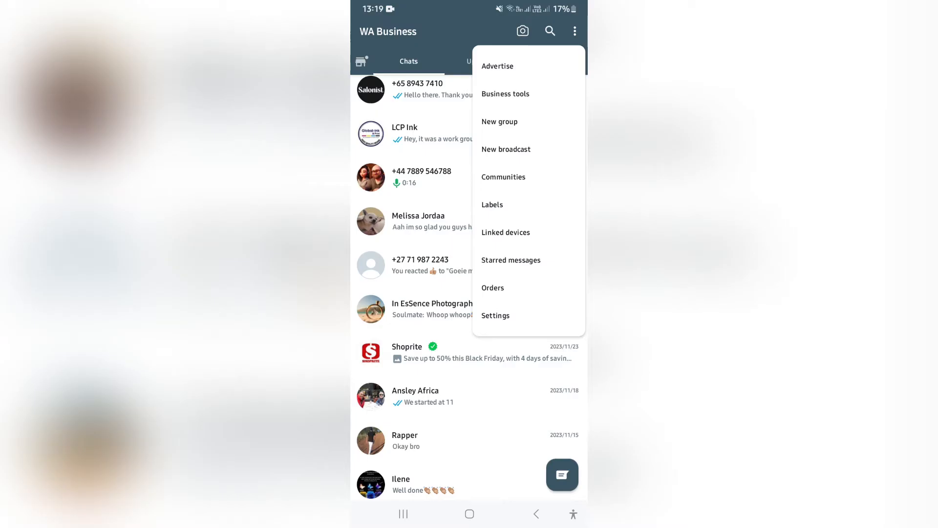
{"action": "left_click", "coordinate": [495, 316]}
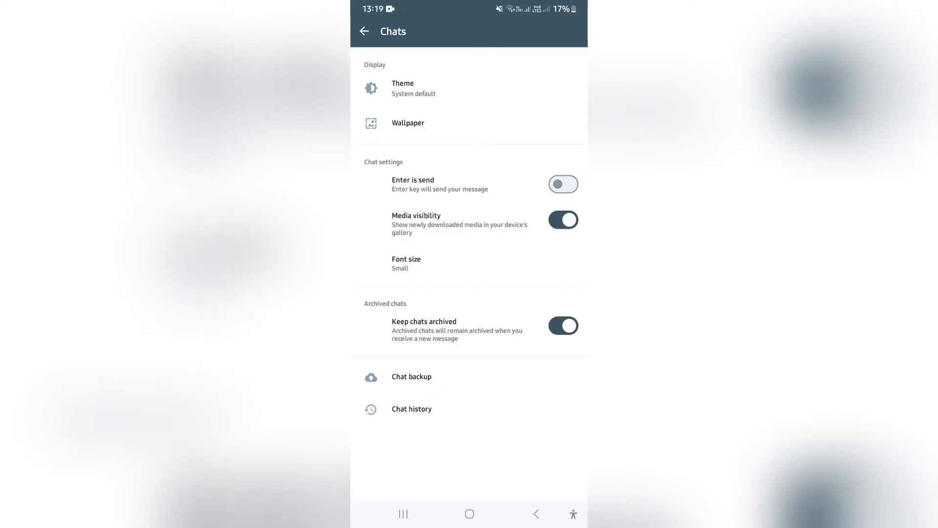
{"action": "left_click", "coordinate": [412, 376]}
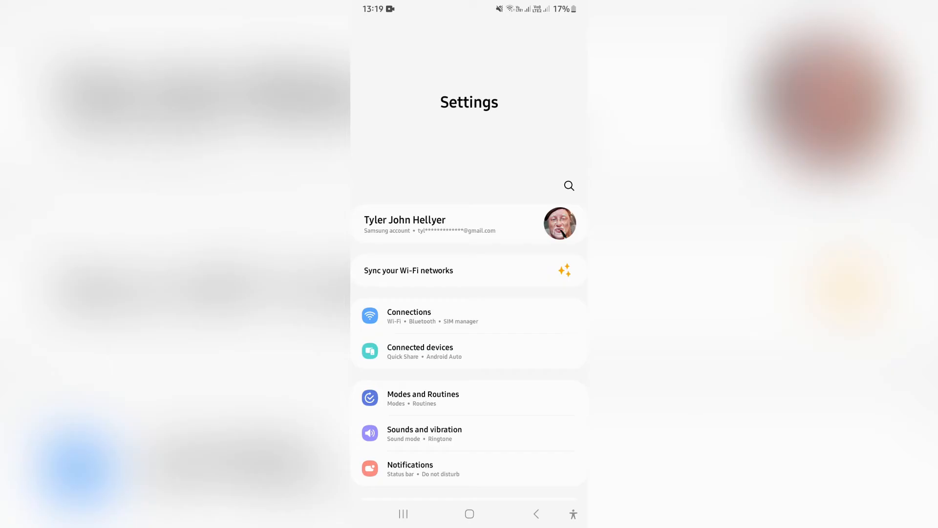
- Scroll the Settings home screen and open Apps to list installed apps with sizes
{"action": "scroll", "scroll_direction": "down", "scroll_amount": 3}
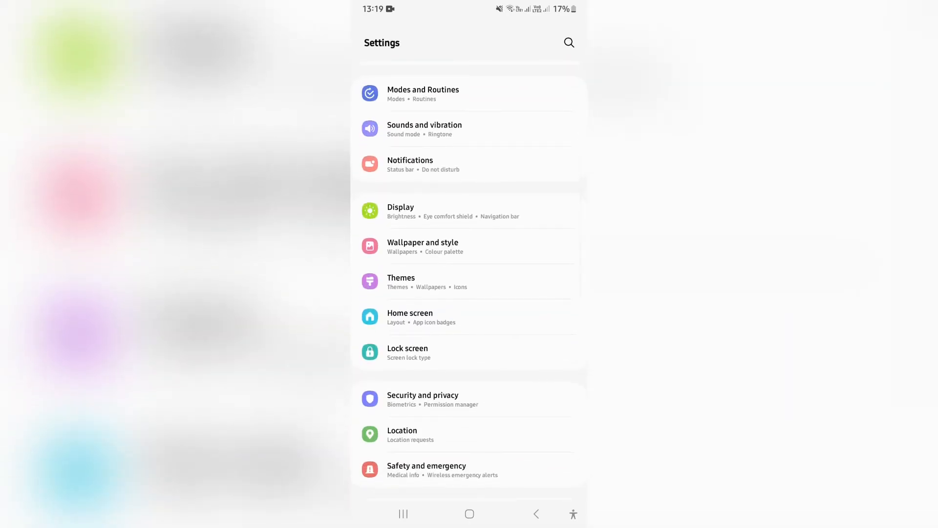
{"action": "scroll", "scroll_direction": "down", "scroll_amount": 3}
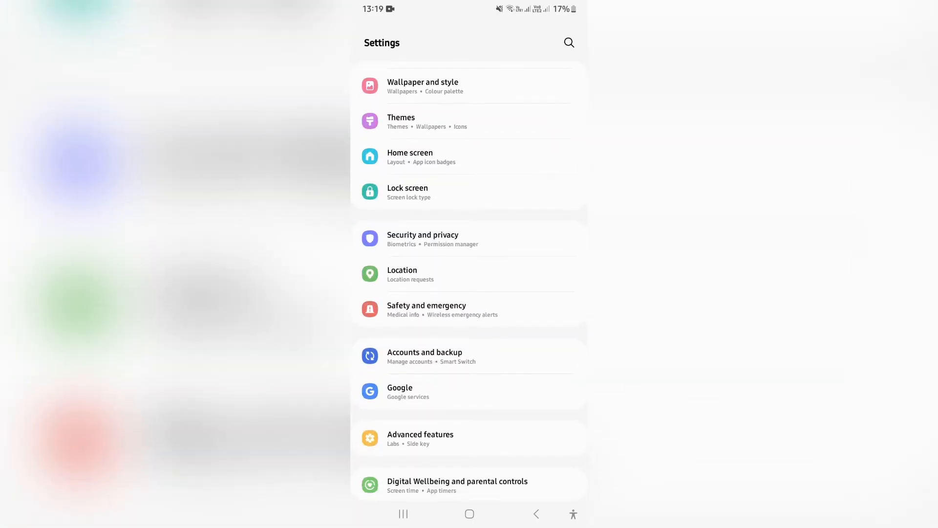
{"action": "scroll", "scroll_direction": "down", "scroll_amount": 3}
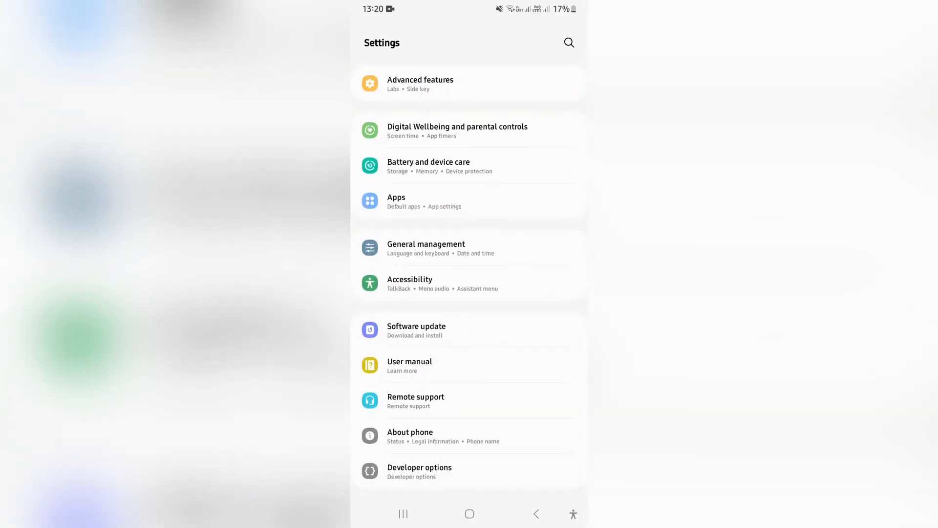
{"action": "left_click", "coordinate": [396, 198]}
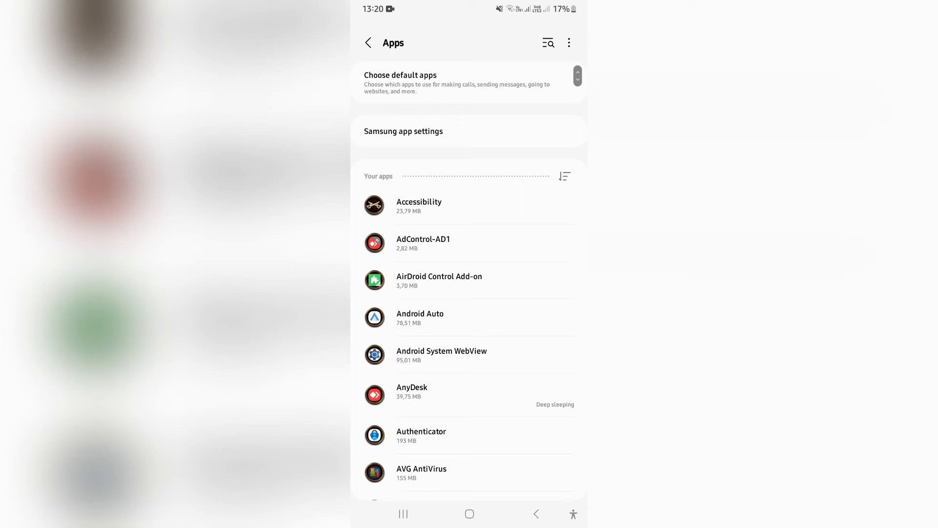
- Scroll through the Apps list to locate WhatsApp Business (1.85 GB)
{"action": "scroll", "scroll_direction": "down", "scroll_amount": 3}
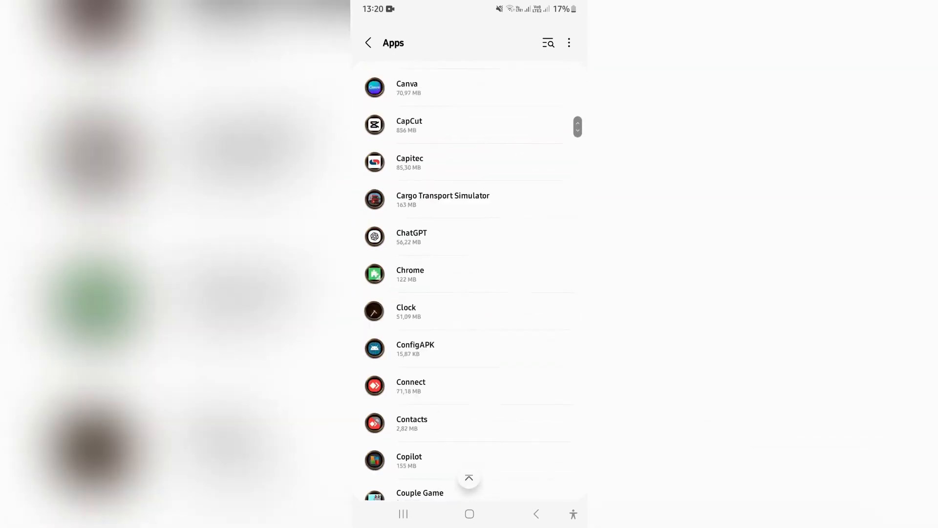
{"action": "scroll", "scroll_direction": "down", "scroll_amount": 3}
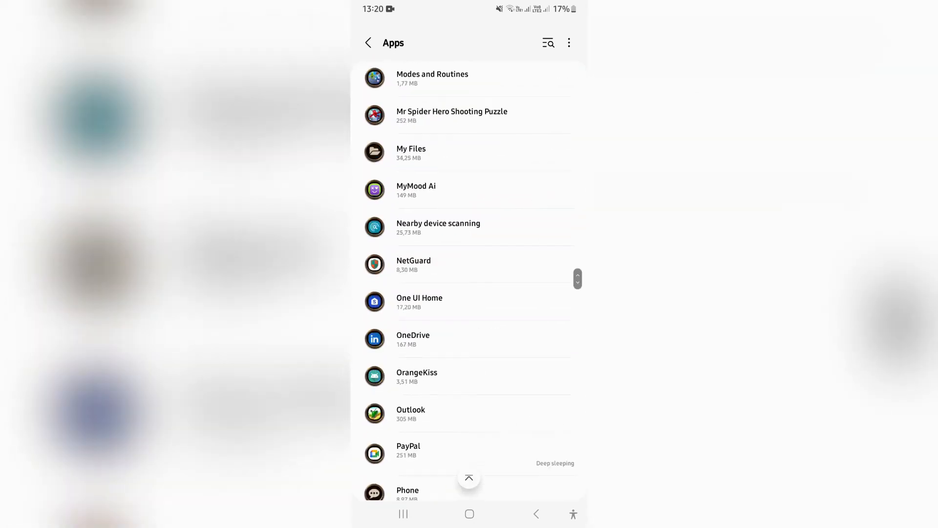
{"action": "scroll", "scroll_direction": "down", "scroll_amount": 3}
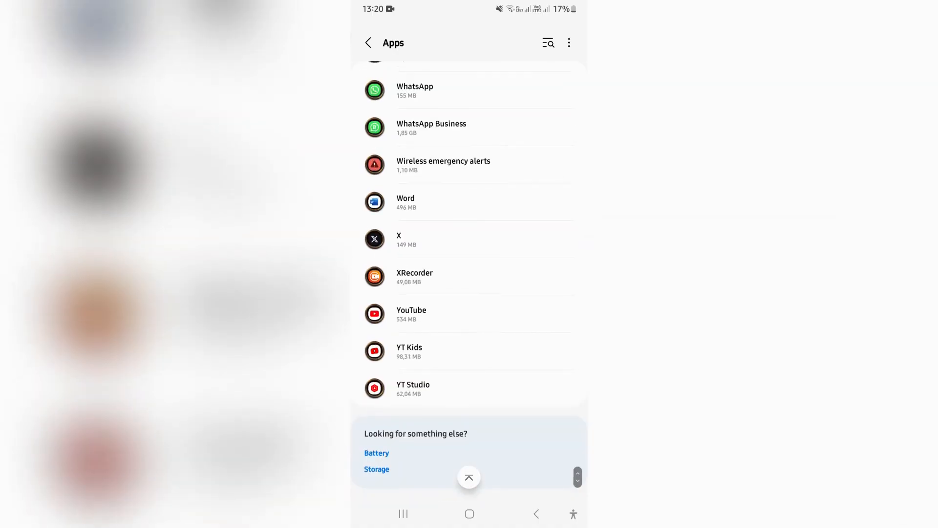
{"action": "scroll", "scroll_direction": "up", "scroll_amount": 3}
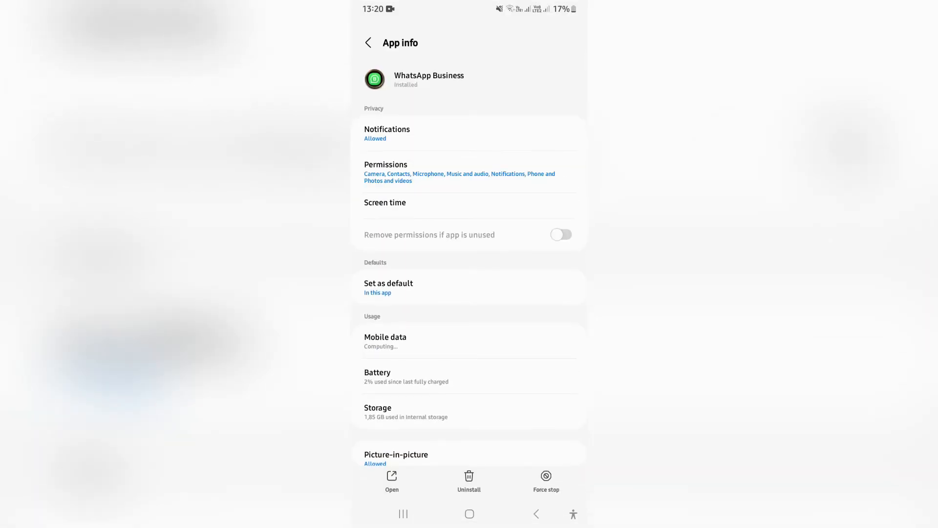
{"action": "left_click", "coordinate": [561, 234]}
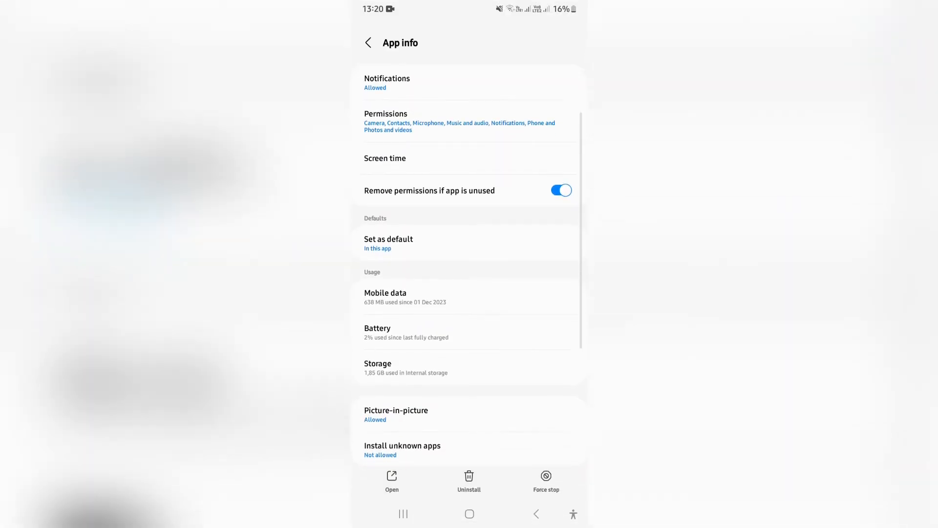
{"action": "scroll", "scroll_direction": "down", "scroll_amount": 3}
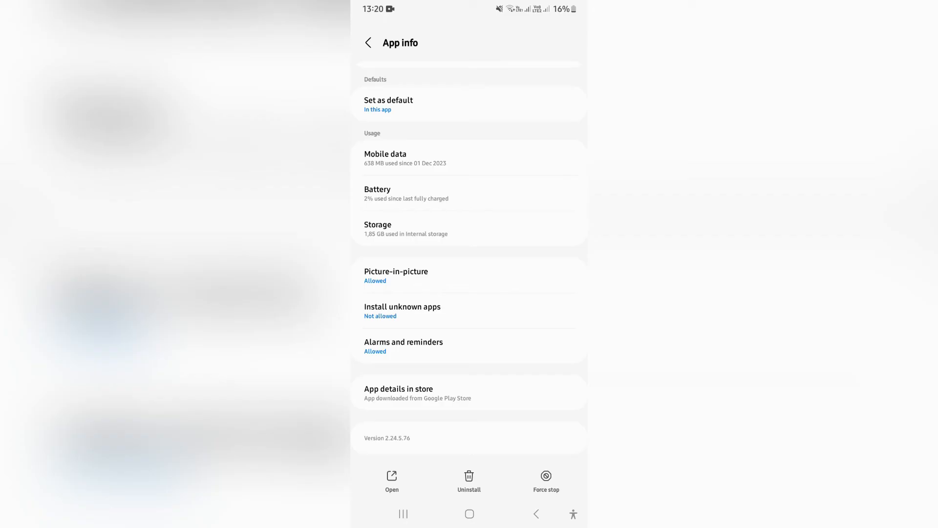